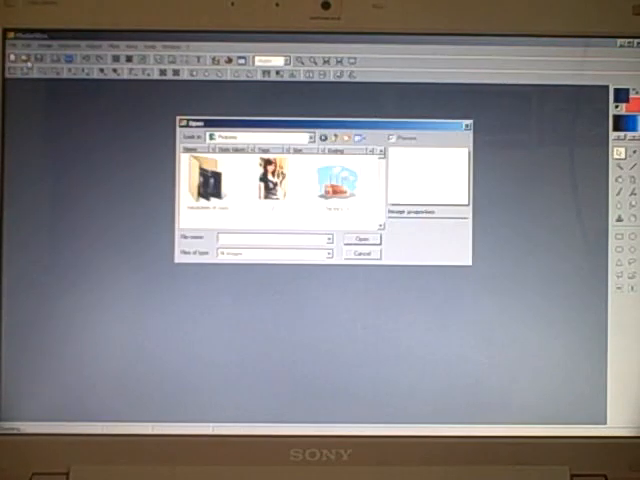
Browse into the folder of photo-mask pattern images and preview one pattern
{"action": "left_click", "coordinate": [340, 170]}
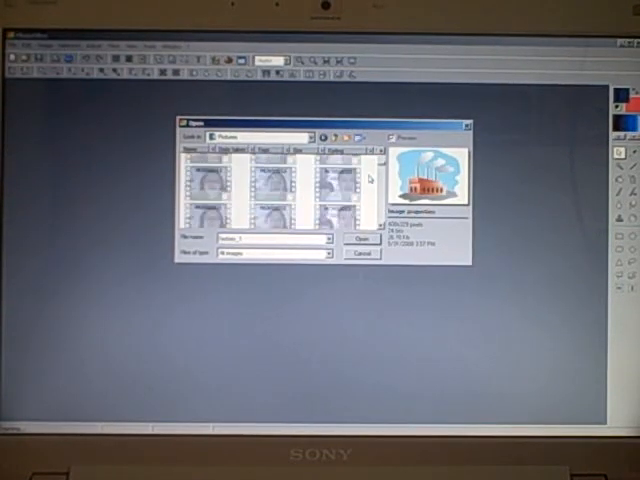
{"action": "left_click", "coordinate": [360, 240]}
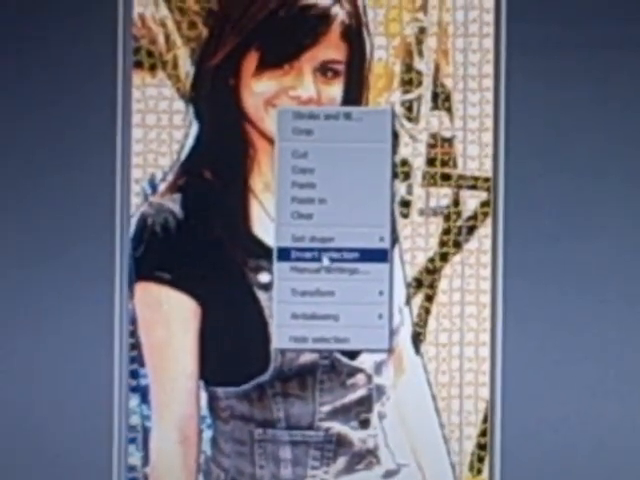
Invert the selection so the background around the girl is selected
{"action": "left_click", "coordinate": [332, 252]}
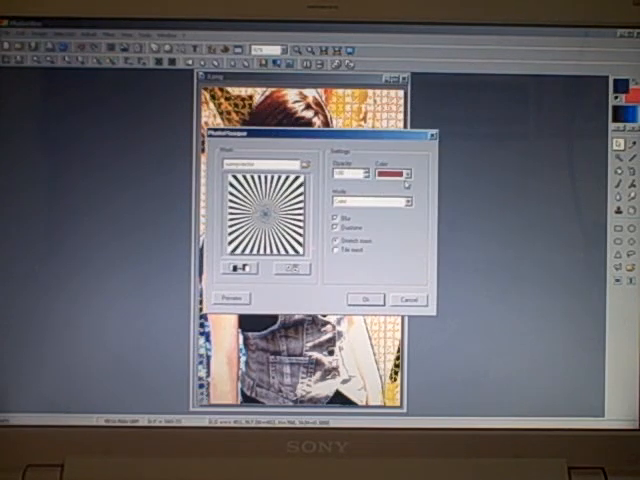
Expand the Color palette in the sunburst PhotoMasque settings to pick the mask colour
{"action": "left_click", "coordinate": [392, 172]}
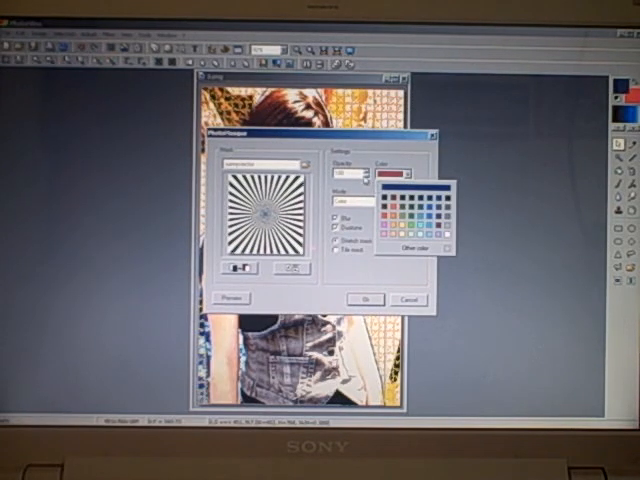